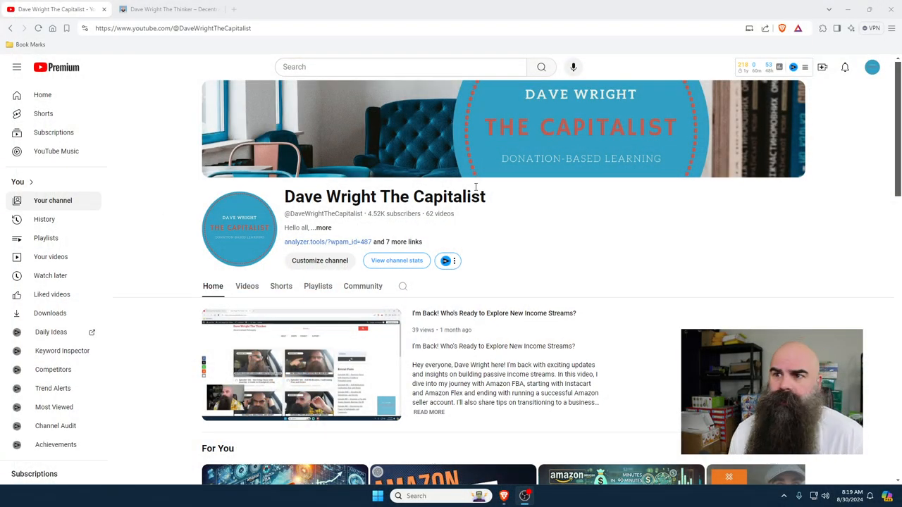
- Expand the channel's '...more' About panel and scroll through its description and links
click(321, 227)
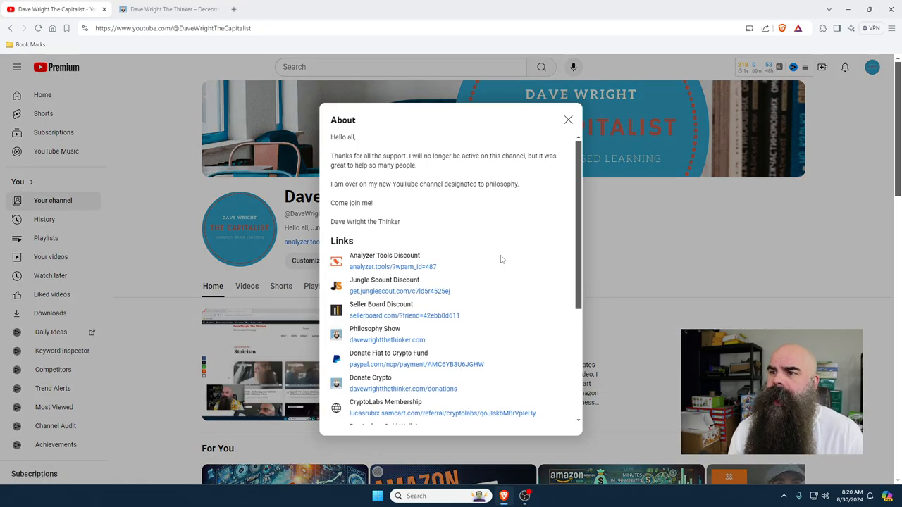
scroll(down, 3)
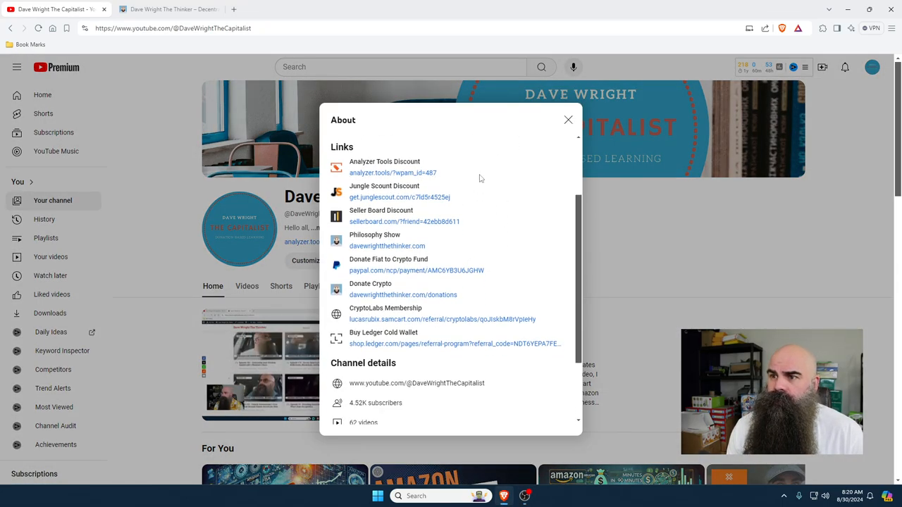
mouse_move(519, 266)
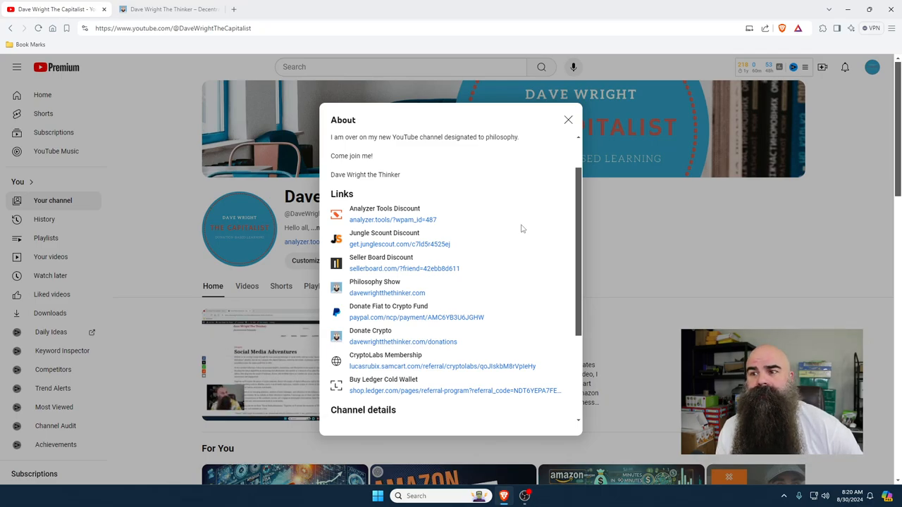
mouse_move(148, 148)
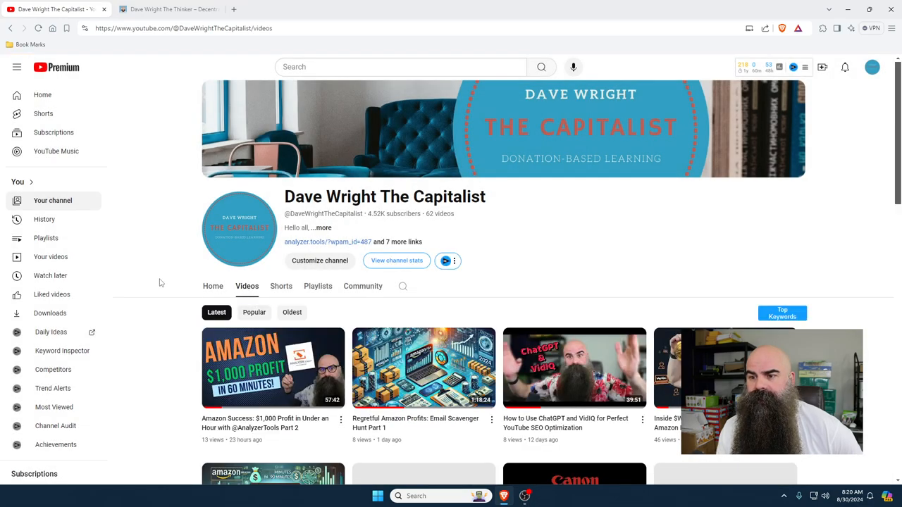
- Browse the Videos grid, then return to the channel's Home page with the 'I'm Back!' featured video
scroll(down, 3)
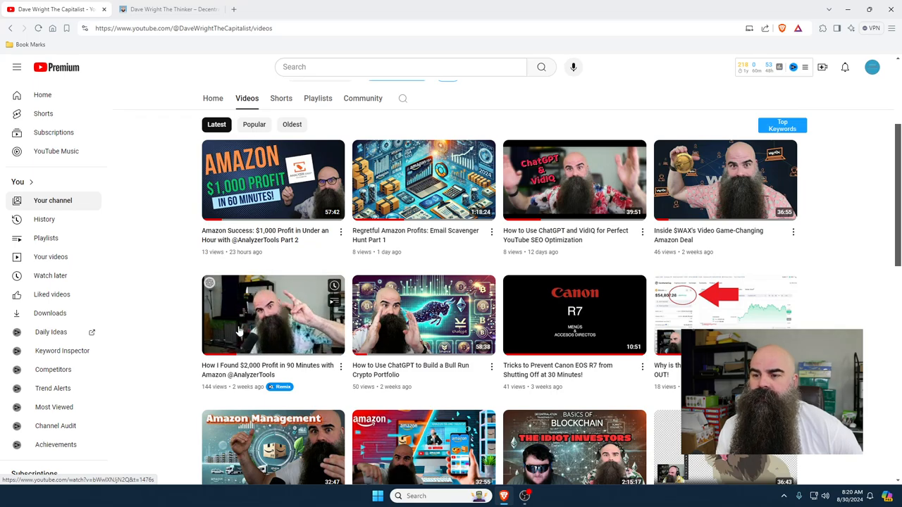
scroll(down, 3)
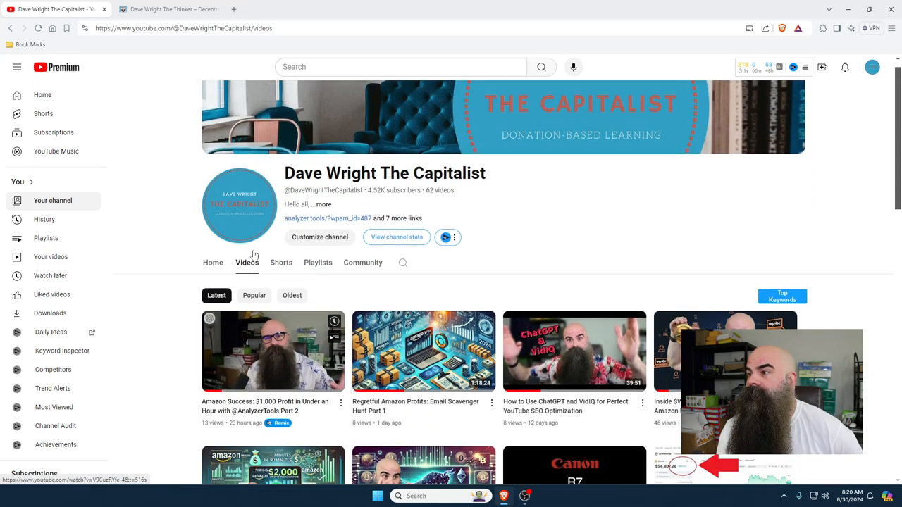
scroll(down, 3)
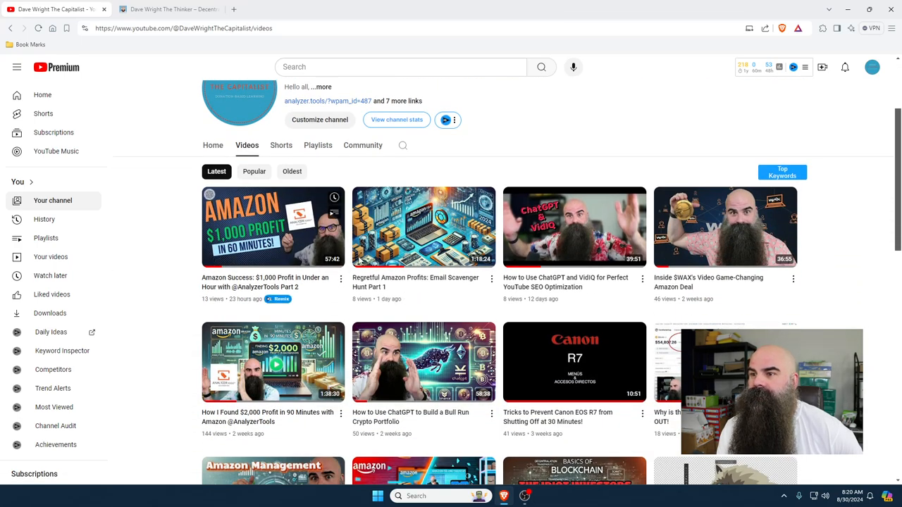
scroll(up, 3)
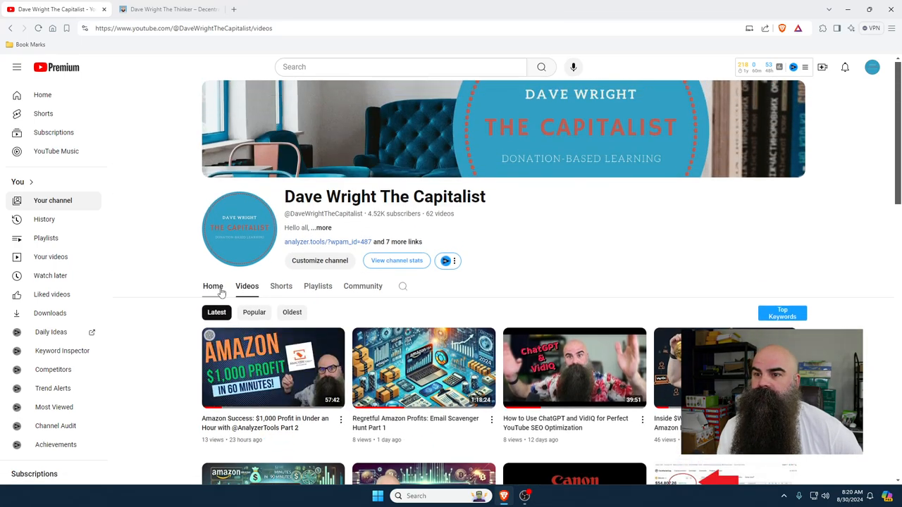
click(213, 286)
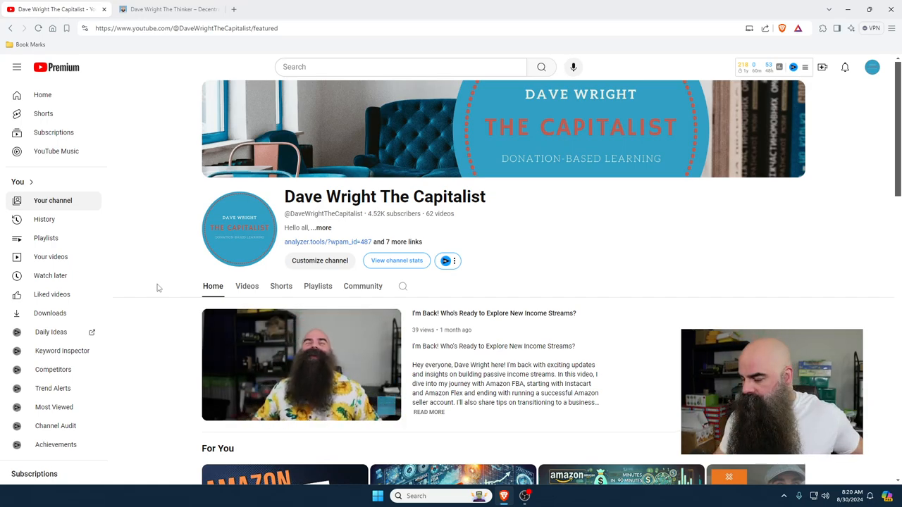
- Review the Dave Wright The Thinker site's Connect links and posts, then return to YouTube
click(169, 9)
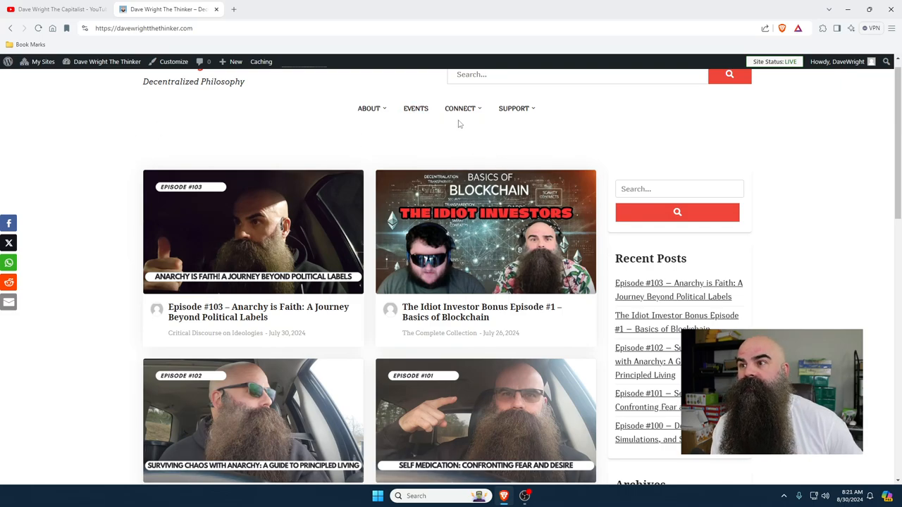
click(460, 108)
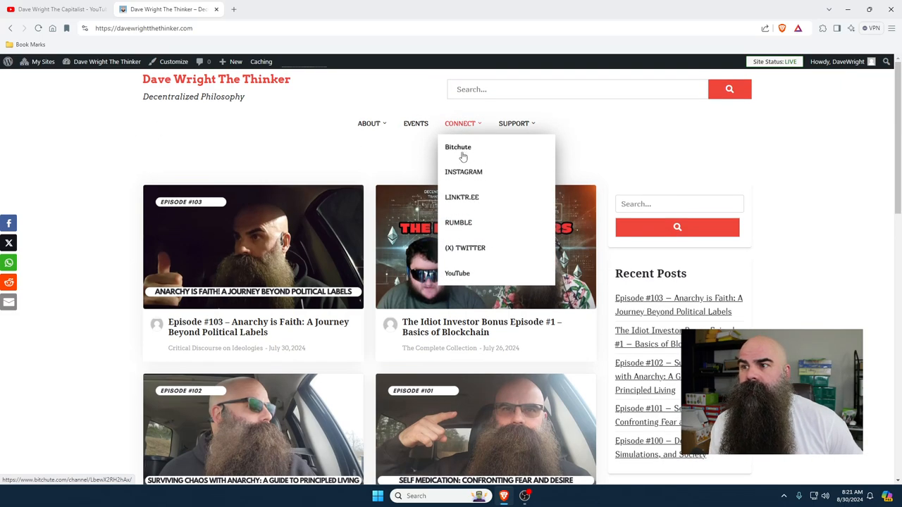
mouse_move(457, 274)
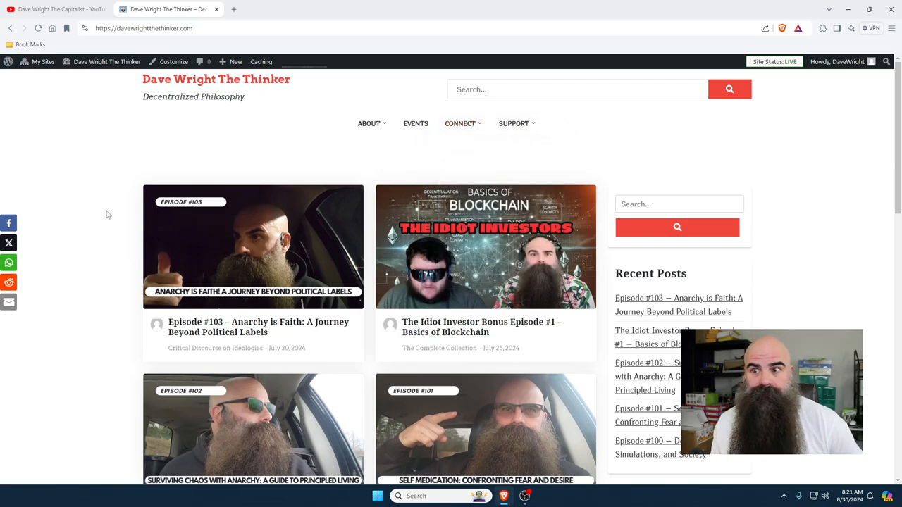
mouse_move(183, 342)
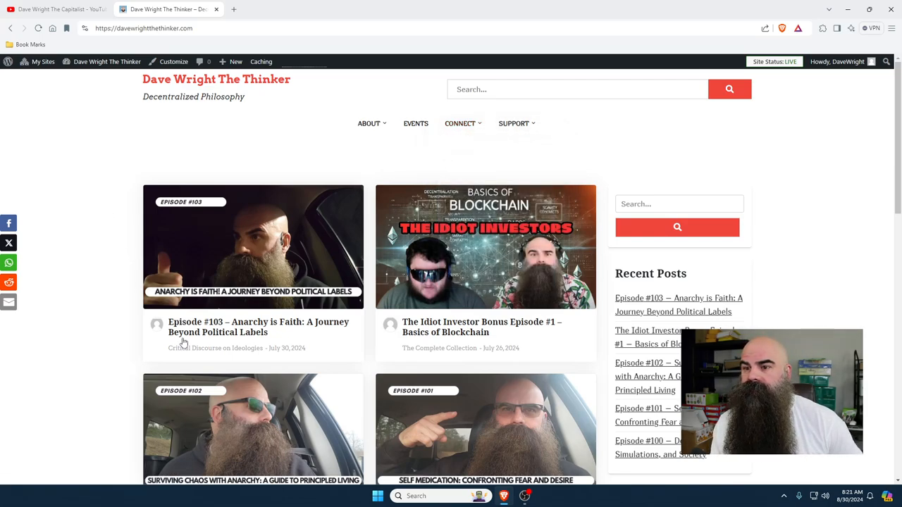
scroll(down, 3)
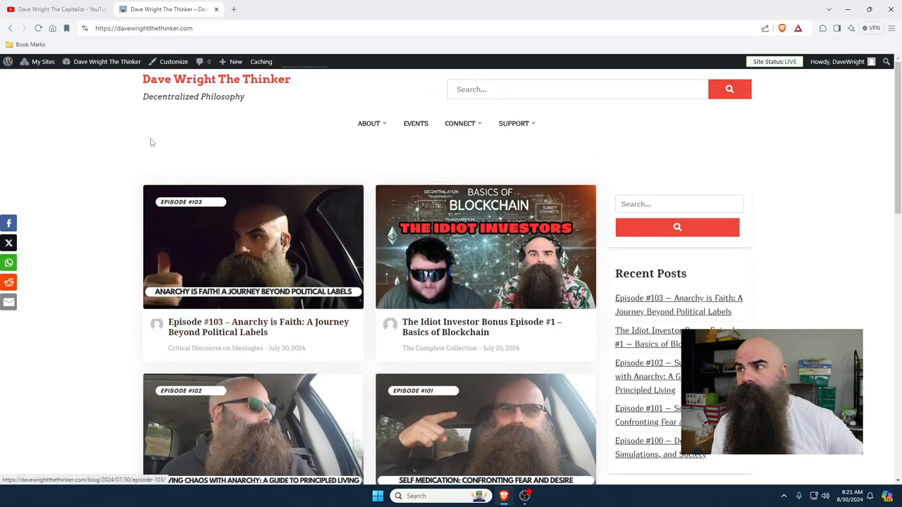
click(60, 9)
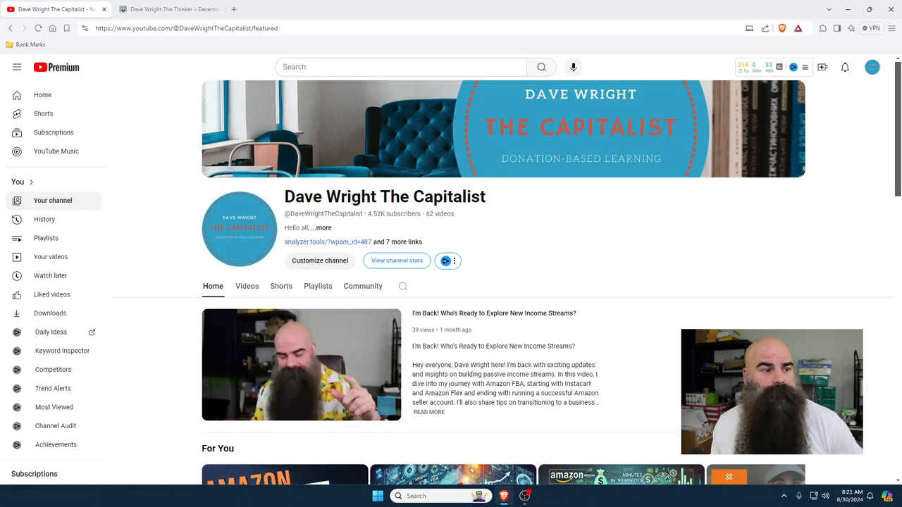
- Start a fresh ChatGPT chat in a new tab via the AI Software Tools bookmark
click(234, 9)
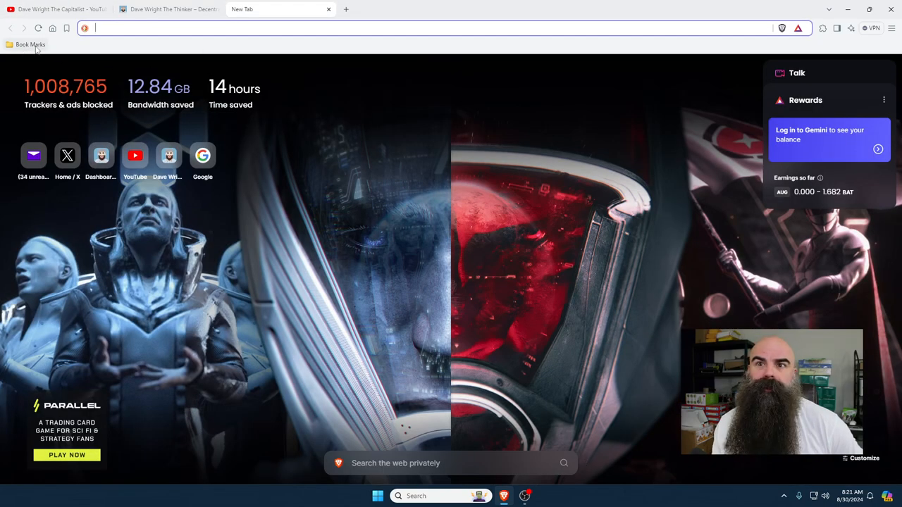
click(30, 44)
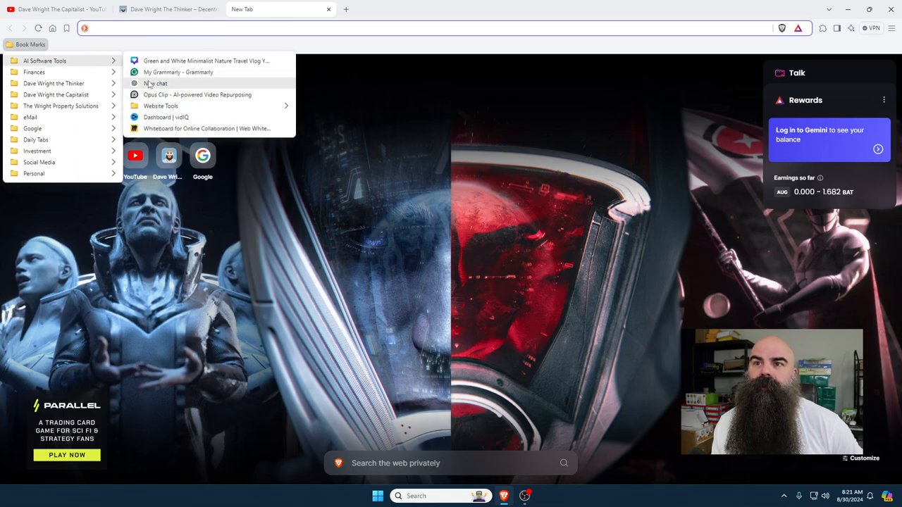
click(155, 83)
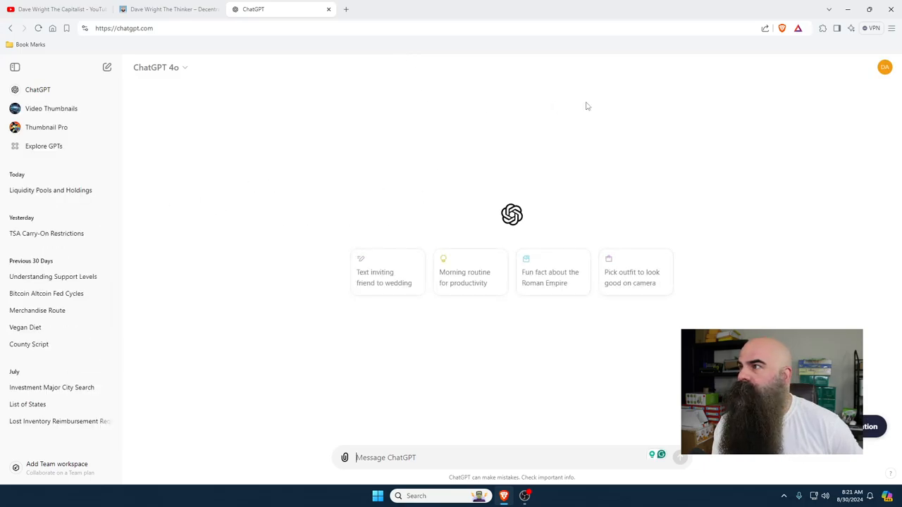
- Reopen the 'Liquidity Pools and Holdings' chat ending with The Graph or Filecoin recommendation
click(50, 190)
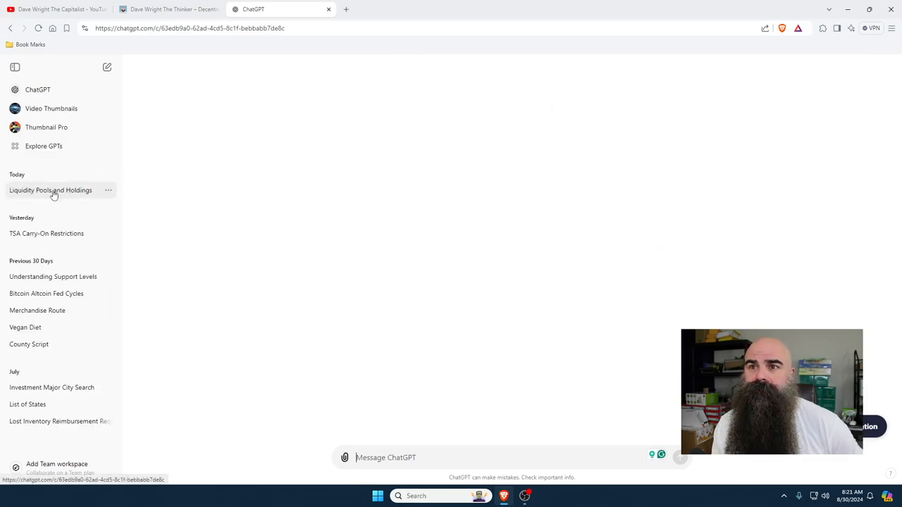
click(50, 190)
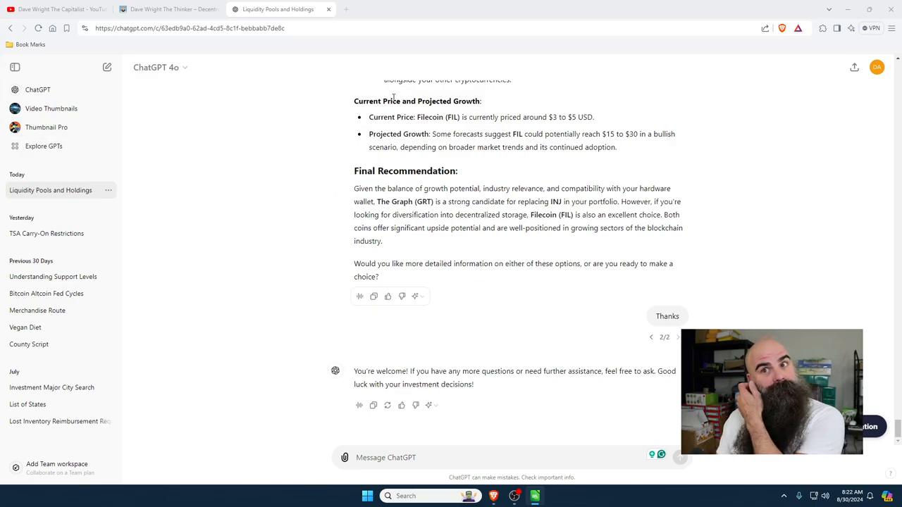
- Reopen the Capitalist channel's About panel and scroll to its links and channel details
click(49, 9)
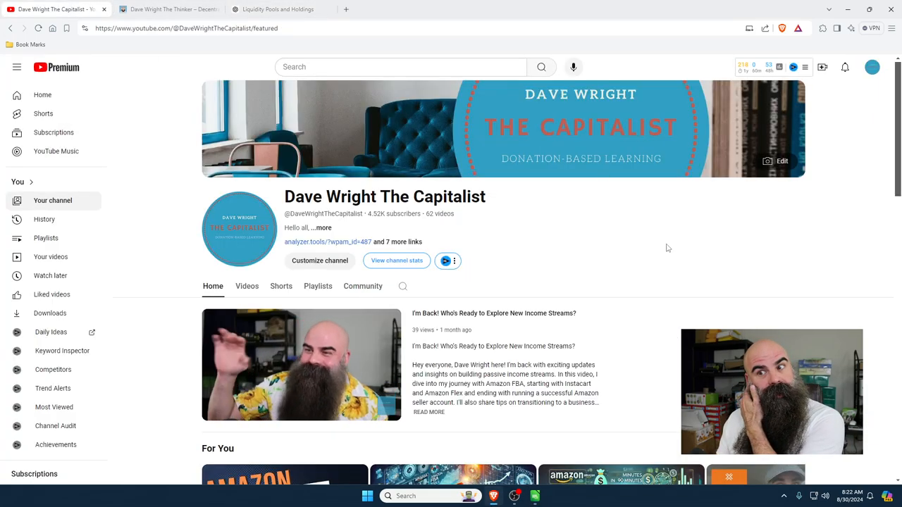
click(321, 227)
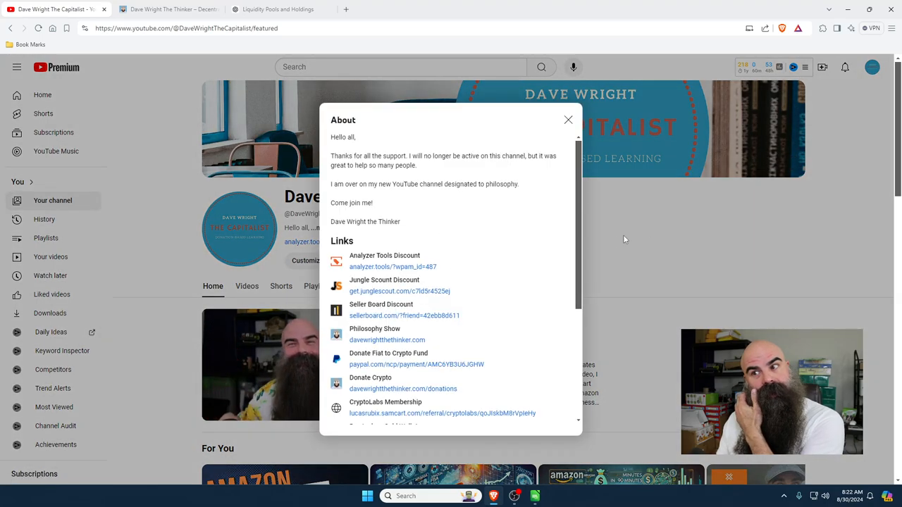
scroll(down, 3)
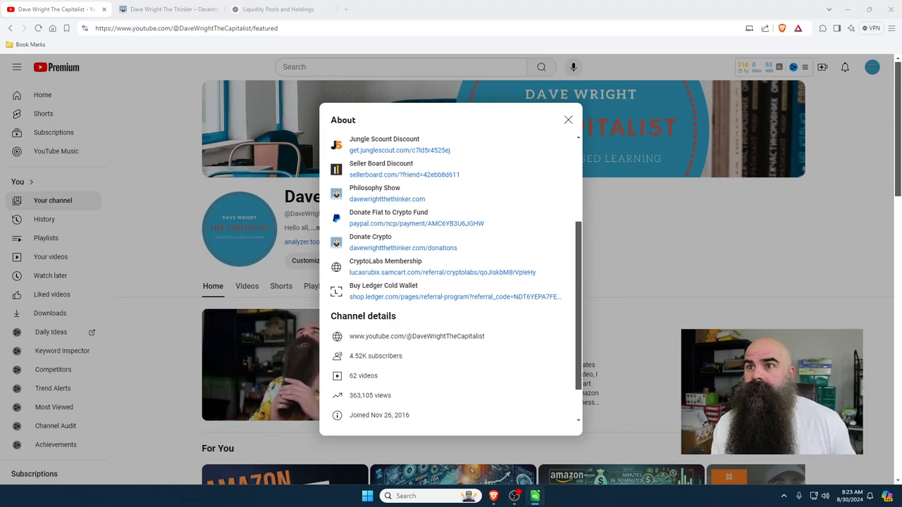
- Load the vfat.io yield dashboard showing four deposits totalling $11,738.18 at 198.97% APR
click(390, 9)
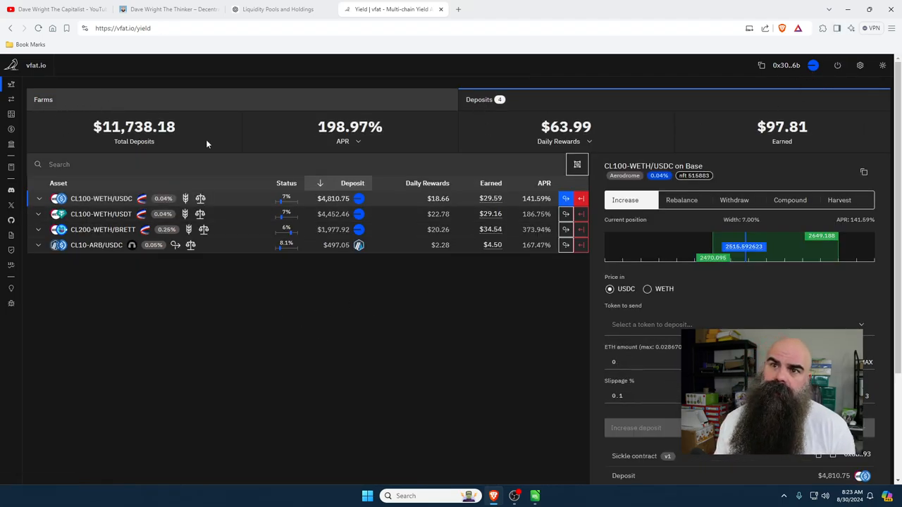
mouse_move(177, 114)
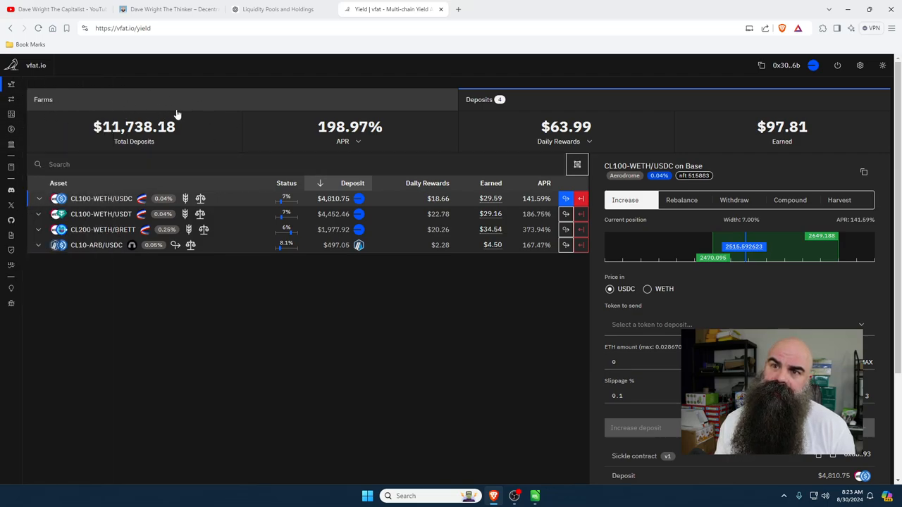